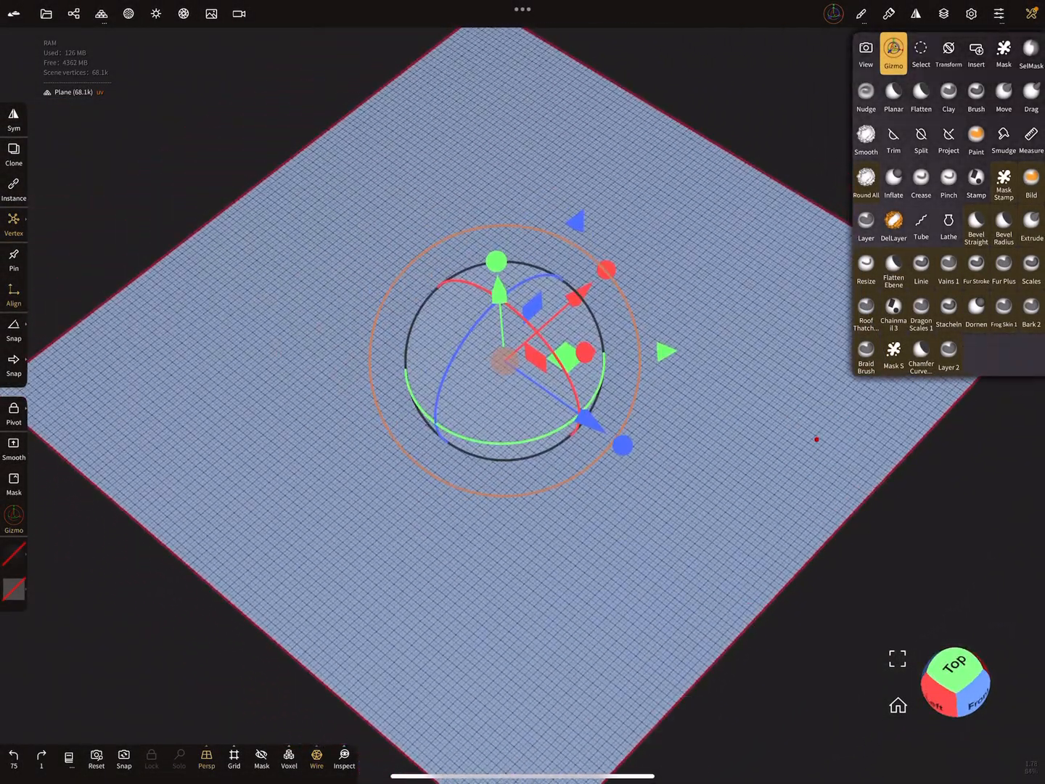
Step: Switch to the Mask tool and paint a wide ring band across the plane
{"action": "left_click", "coordinate": [1003, 52]}
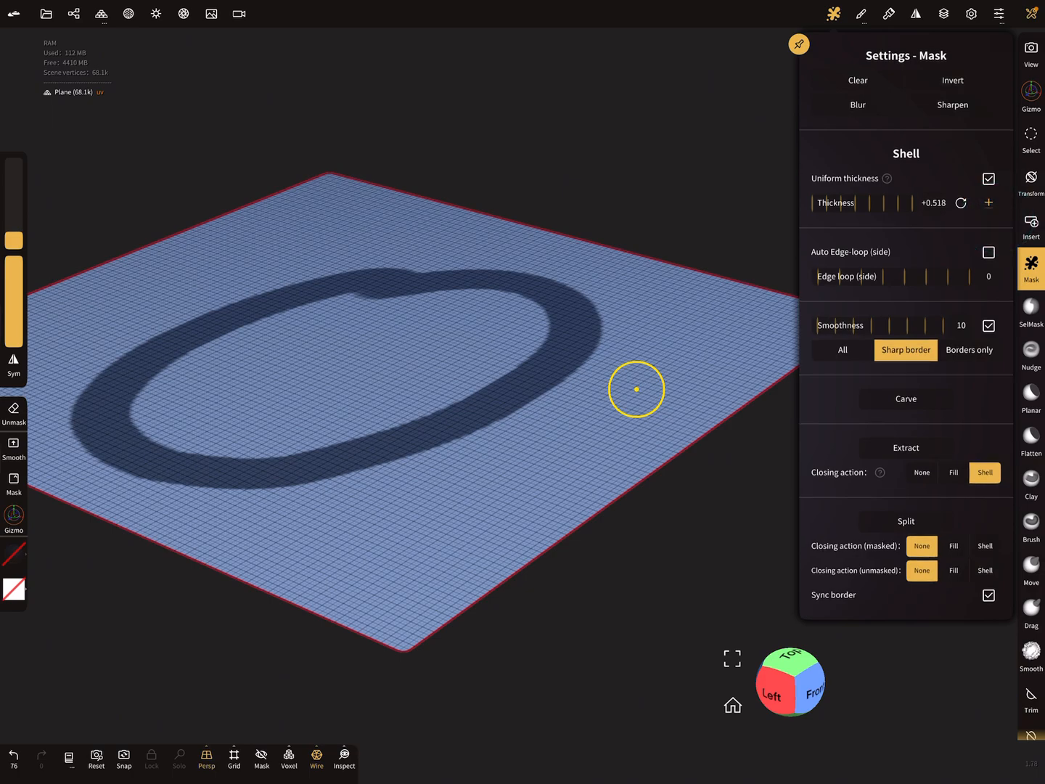
Step: Uncheck Shell Smoothness in the Mask settings and view the plane from the side
{"action": "left_click", "coordinate": [988, 325]}
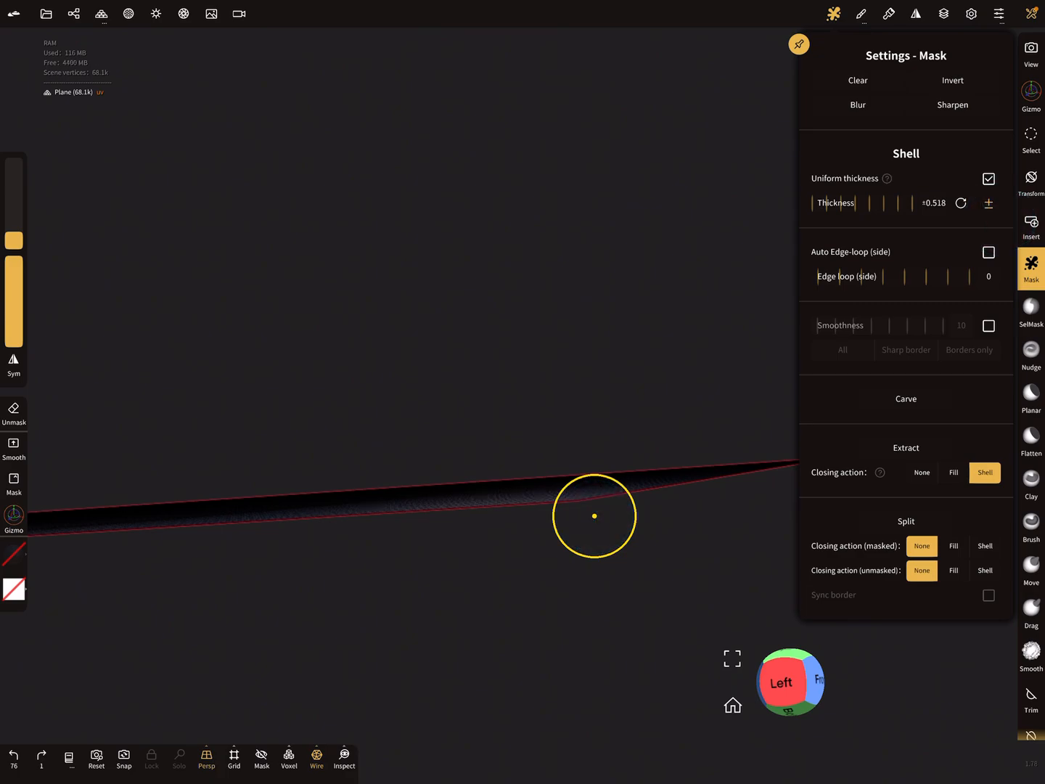
{"action": "left_click", "coordinate": [905, 448]}
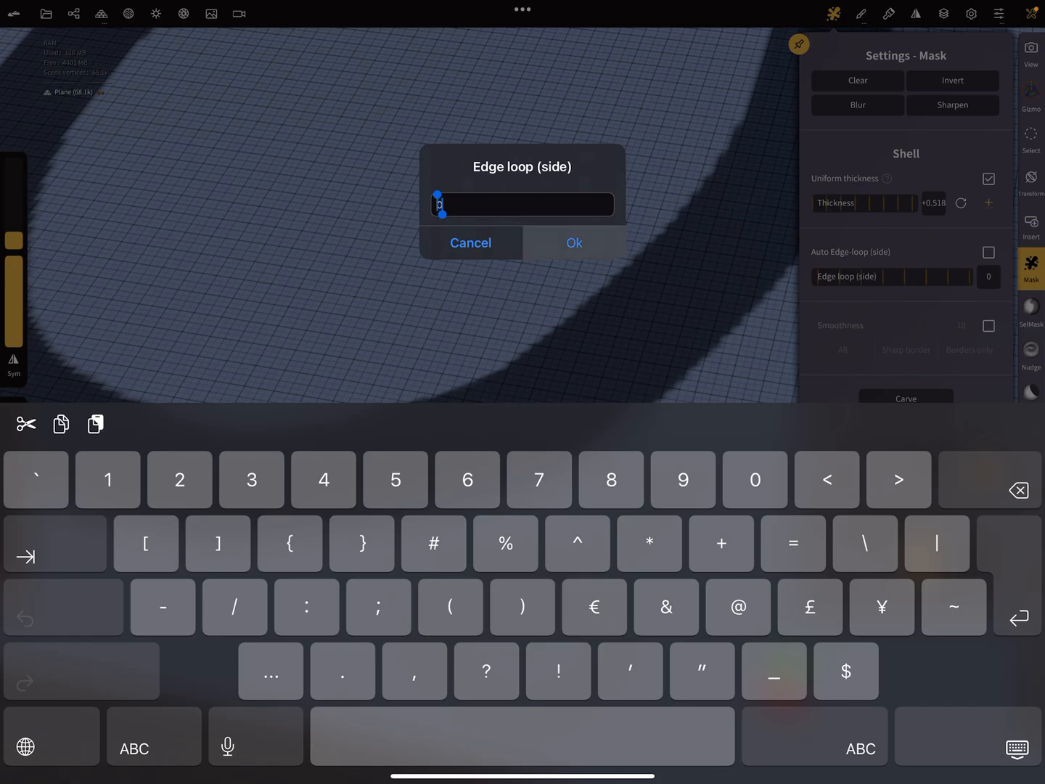
Step: Set 4 side edge loops, test-extract and undo, then enable Auto Edge-loop (side)
{"action": "left_click", "coordinate": [573, 242]}
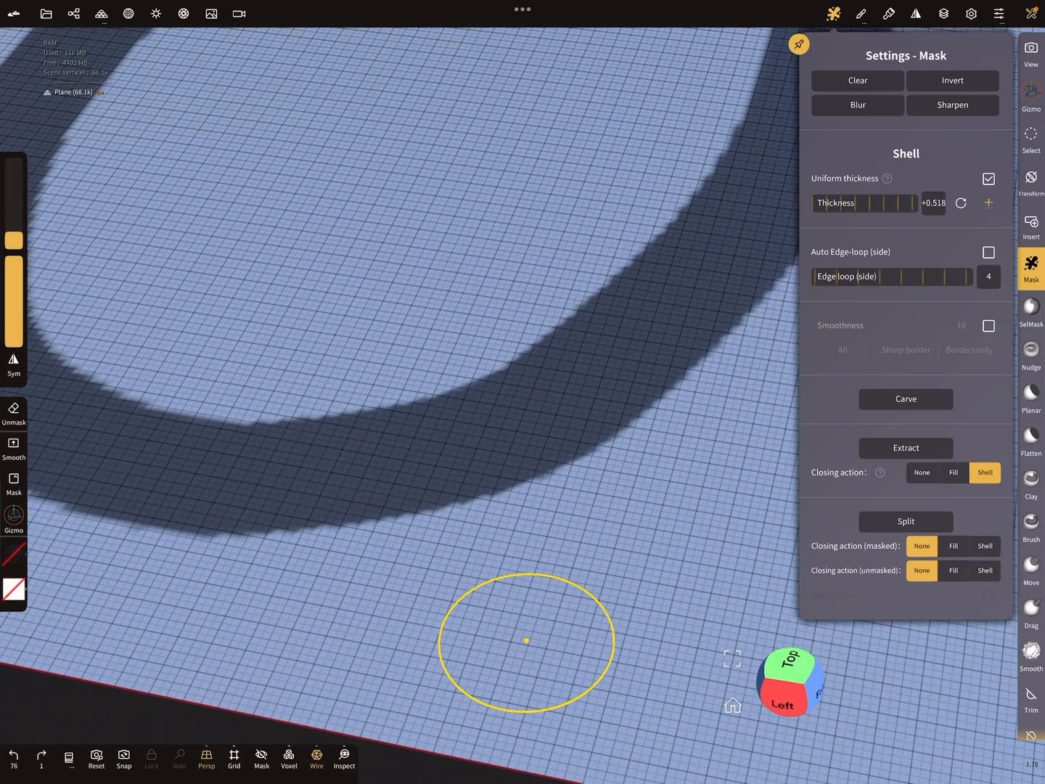
{"action": "left_click", "coordinate": [904, 447]}
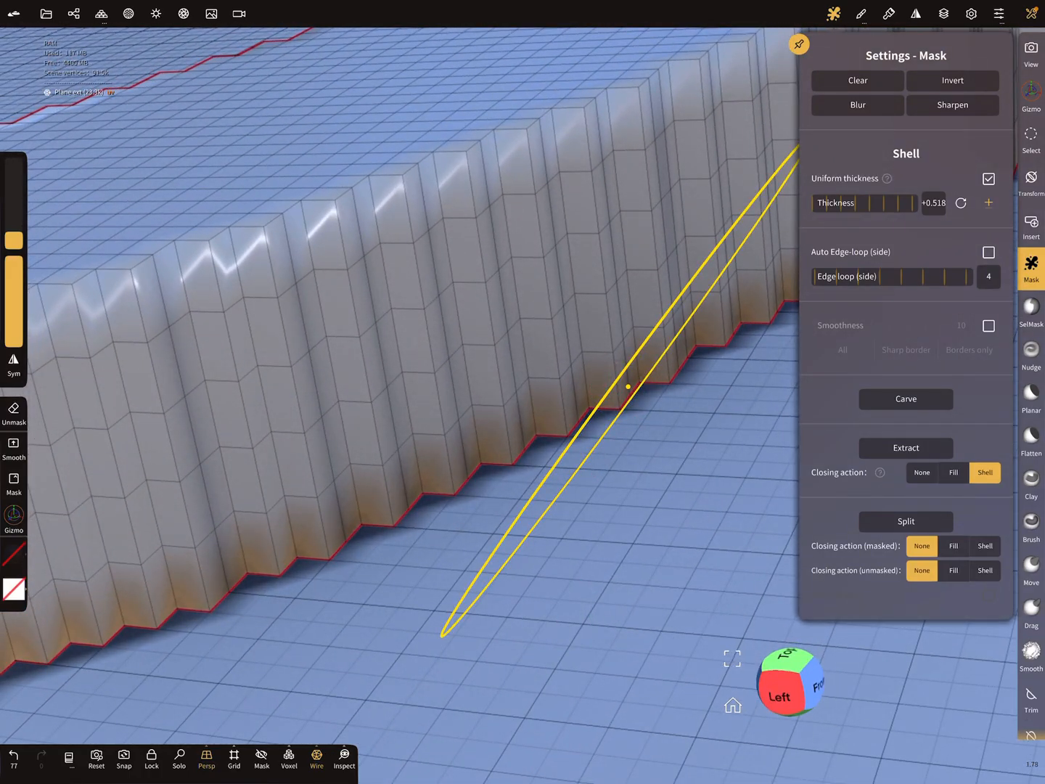
{"action": "left_click", "coordinate": [988, 252]}
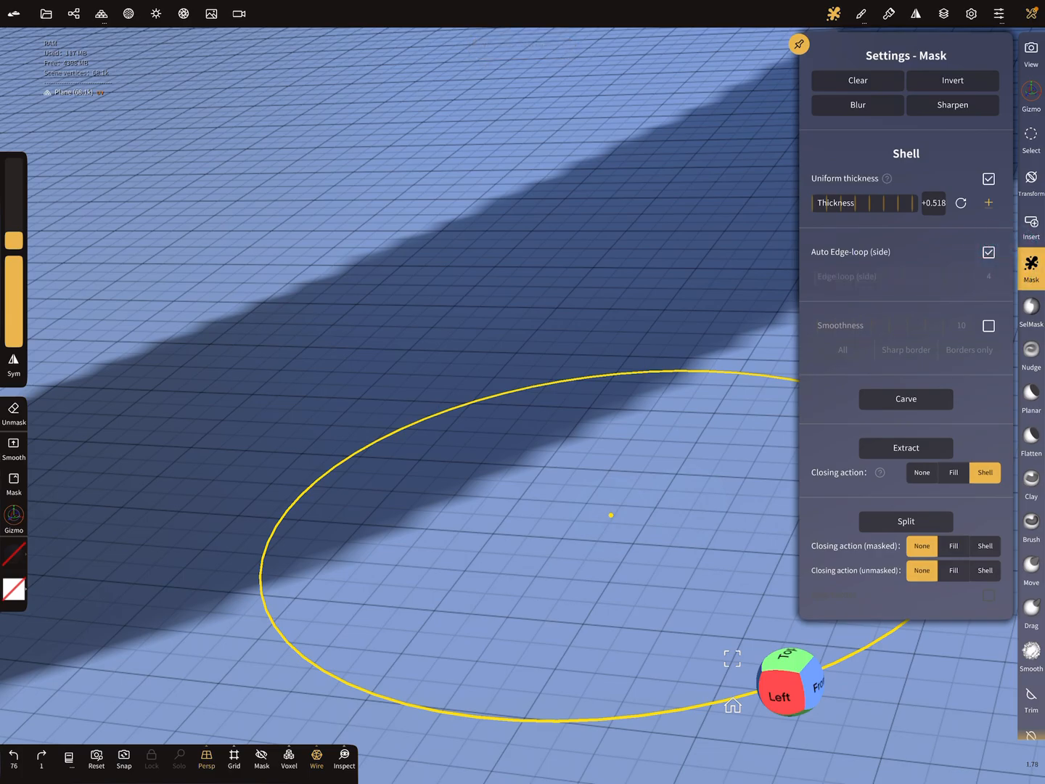
{"action": "left_click", "coordinate": [905, 447]}
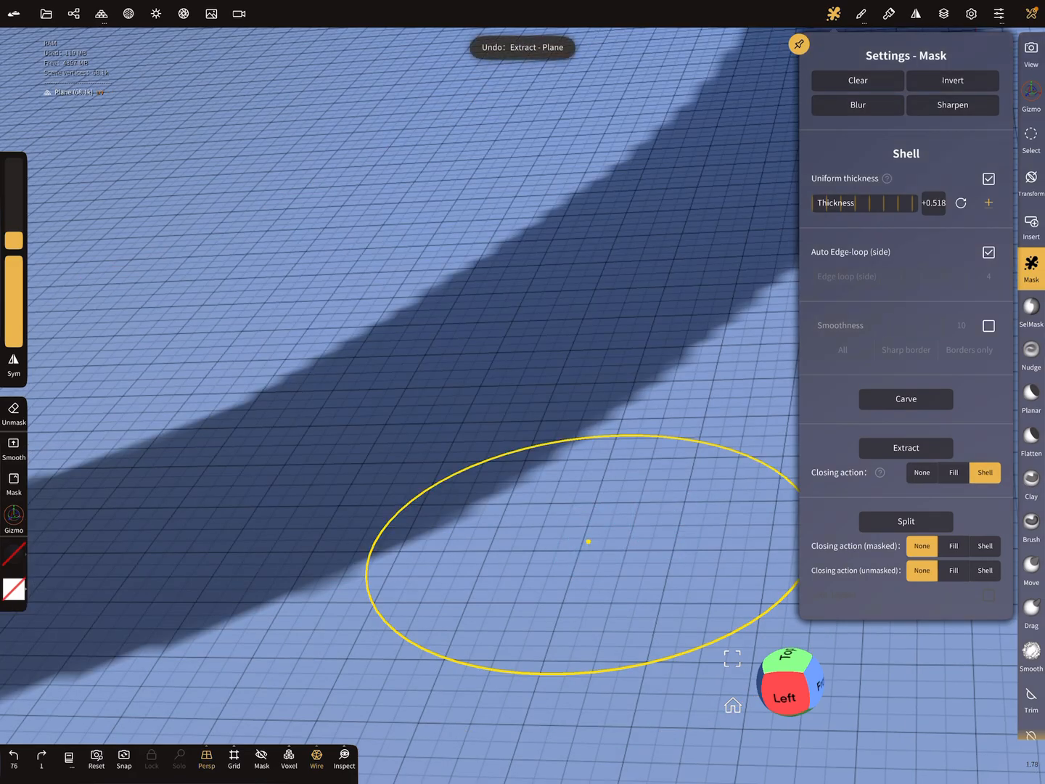
Step: Disable Auto Edge-loop (side) and re-enable Smoothness at 10 with Sharp border
{"action": "left_click", "coordinate": [987, 252]}
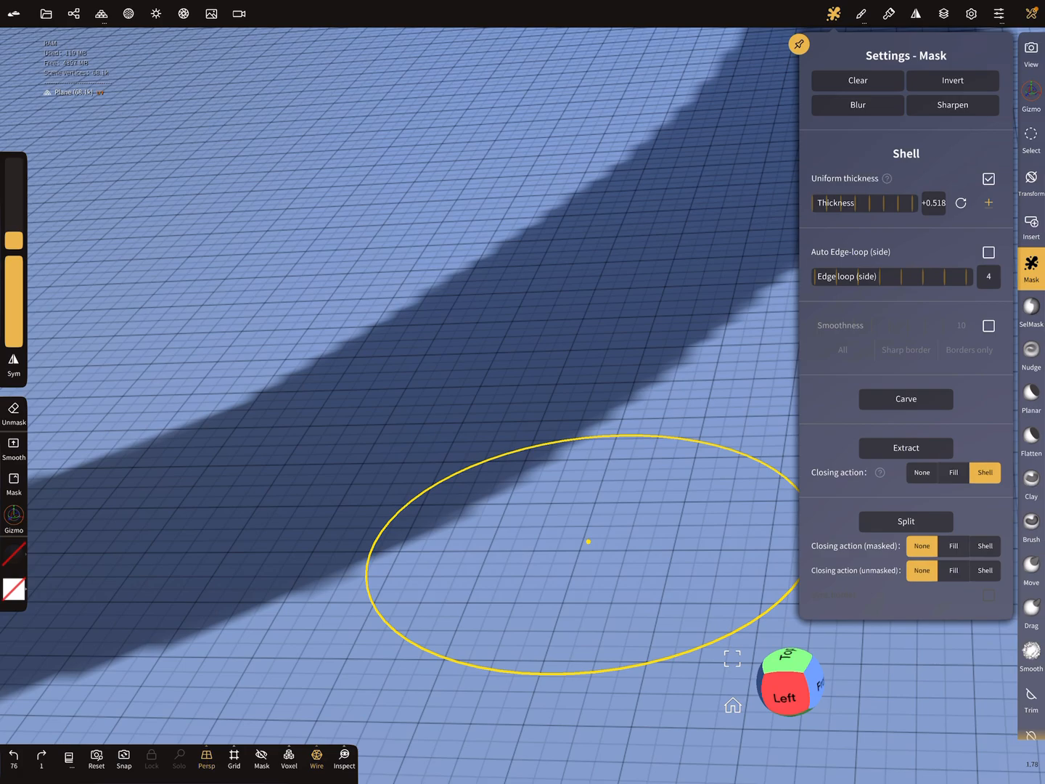
{"action": "left_click", "coordinate": [988, 325]}
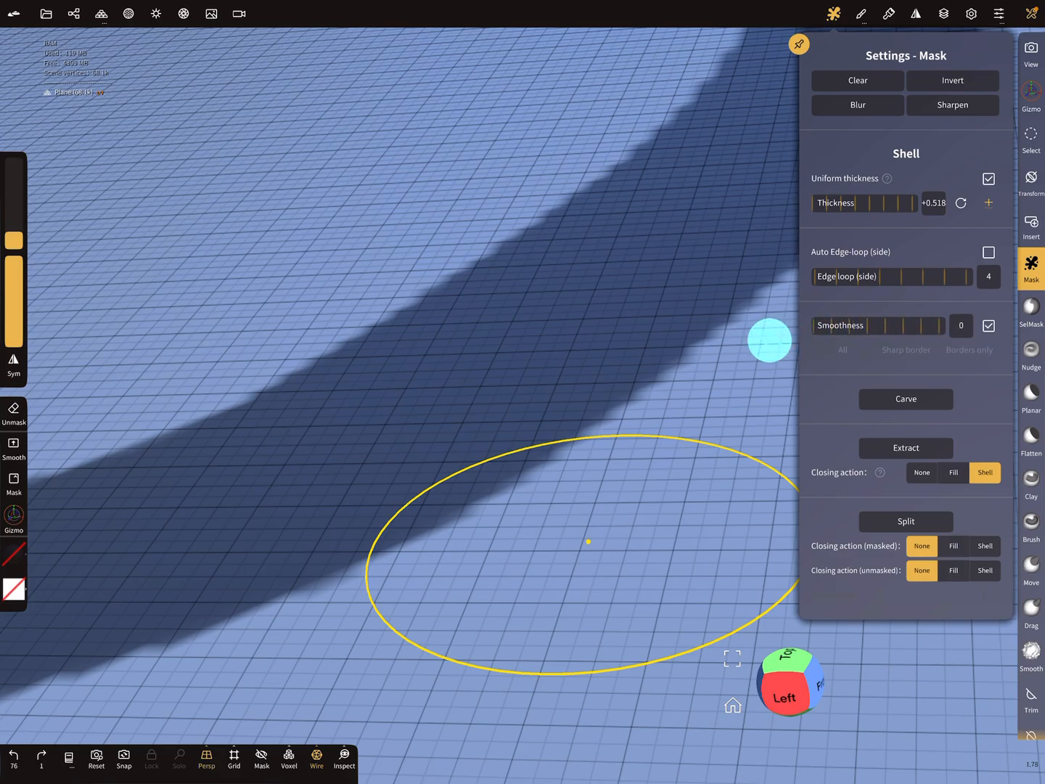
{"action": "left_click", "coordinate": [987, 325]}
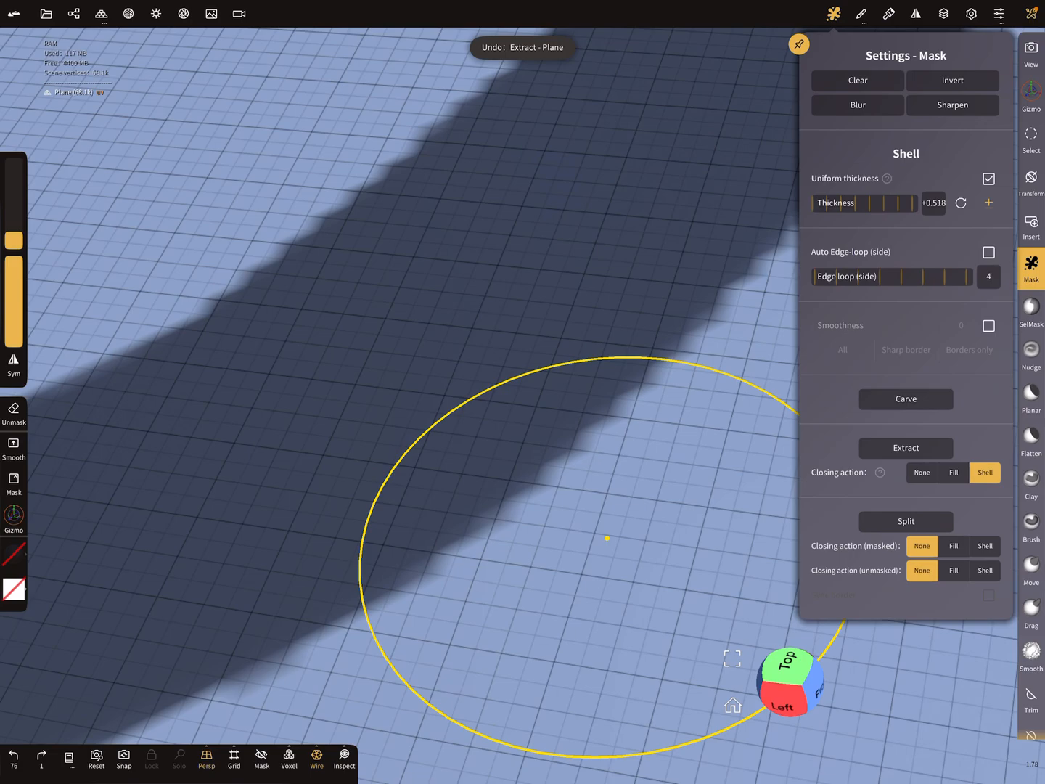
{"action": "left_click", "coordinate": [989, 325]}
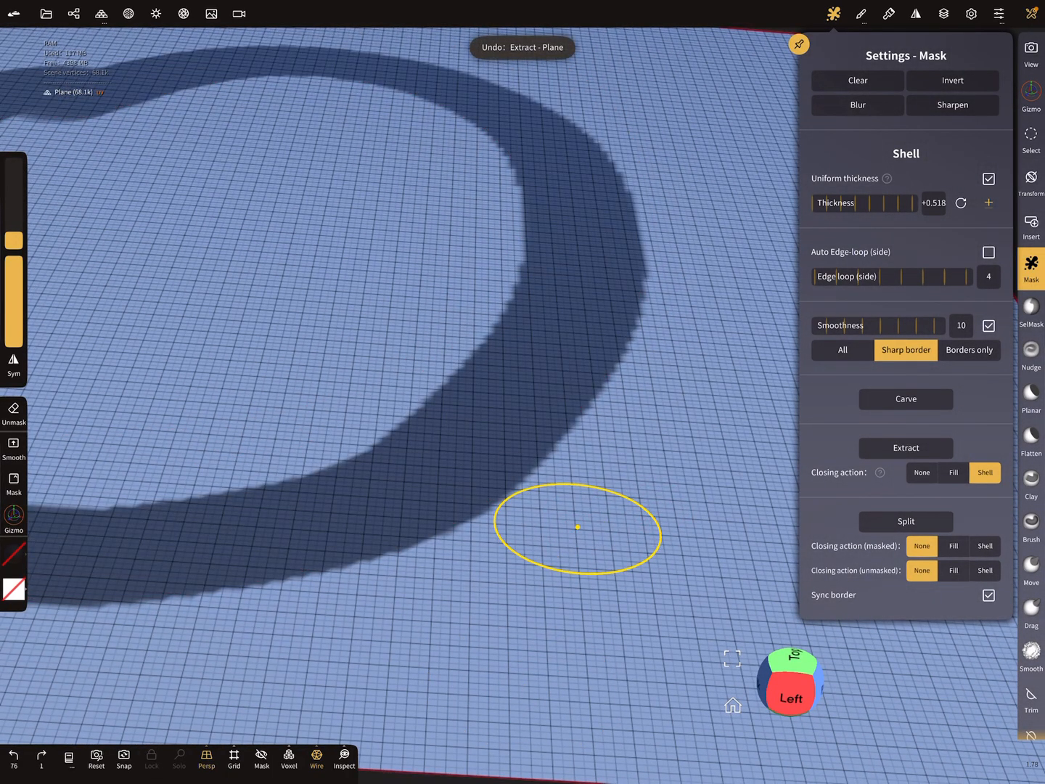
Step: Try the shell smoothness modes All, Sharp border and Border only
{"action": "left_click", "coordinate": [853, 361]}
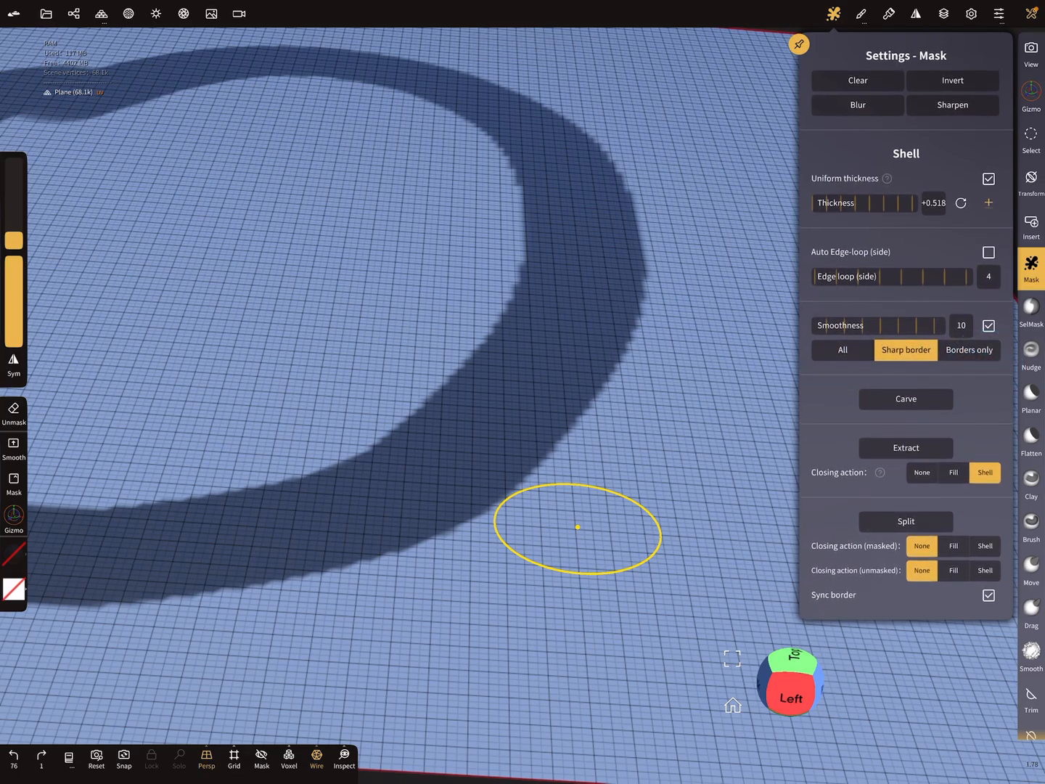
{"action": "left_click", "coordinate": [842, 350]}
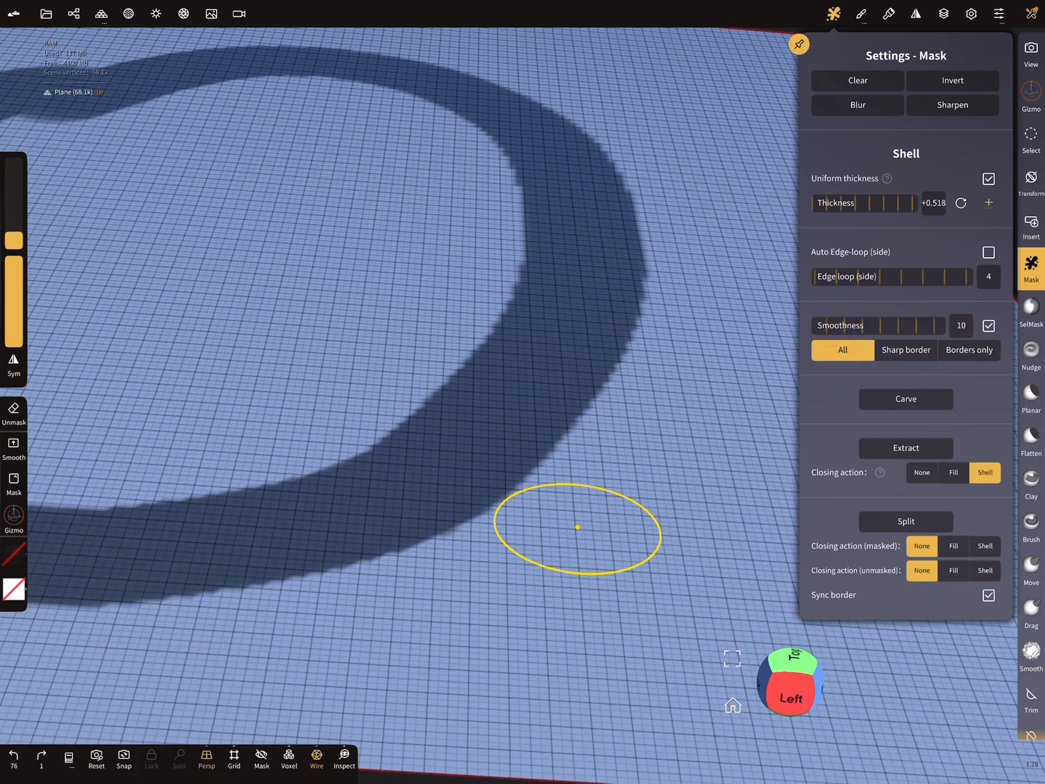
{"action": "left_click", "coordinate": [905, 447]}
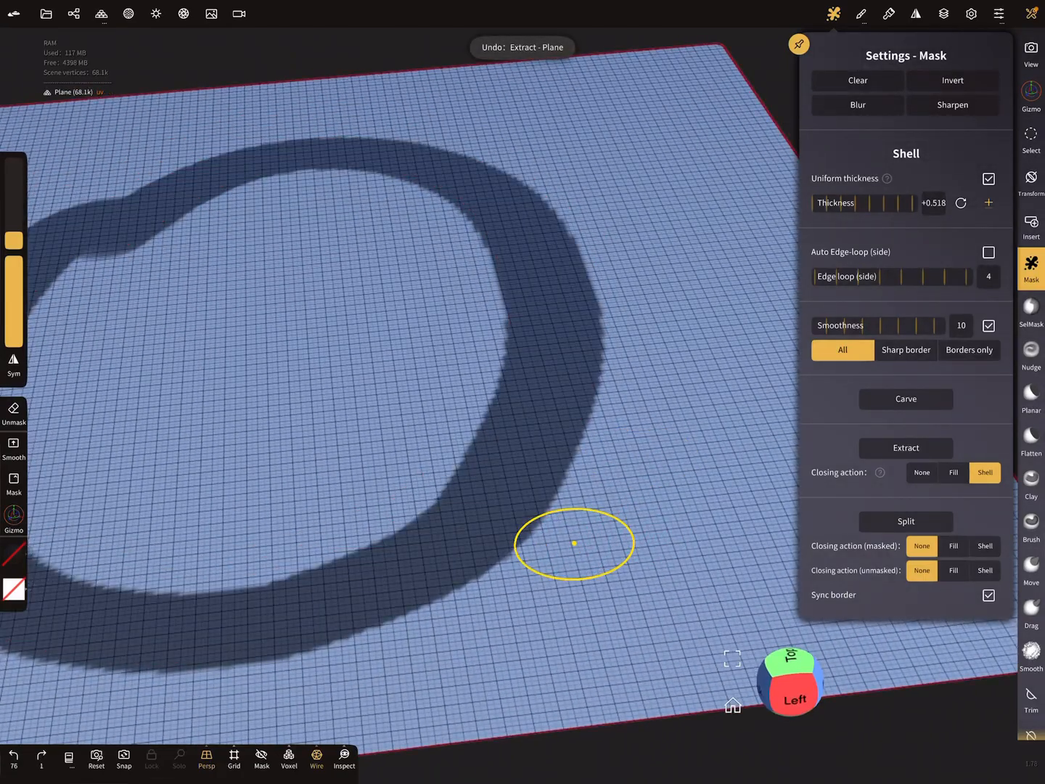
{"action": "left_click", "coordinate": [906, 350]}
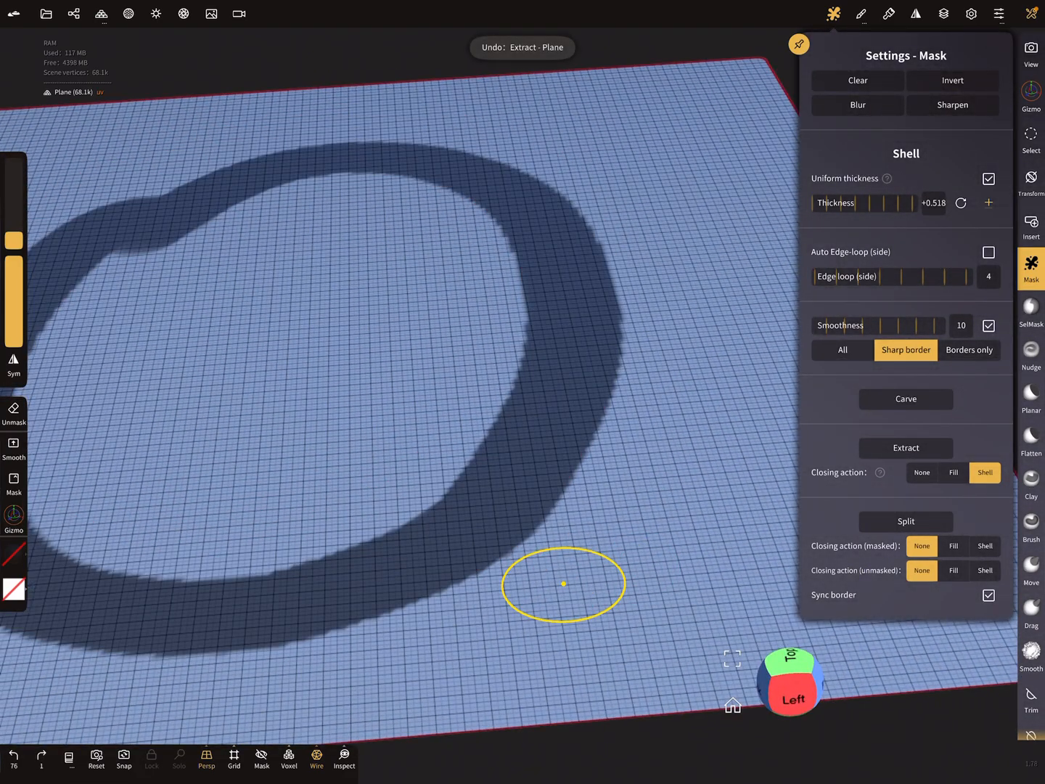
{"action": "left_click", "coordinate": [968, 350]}
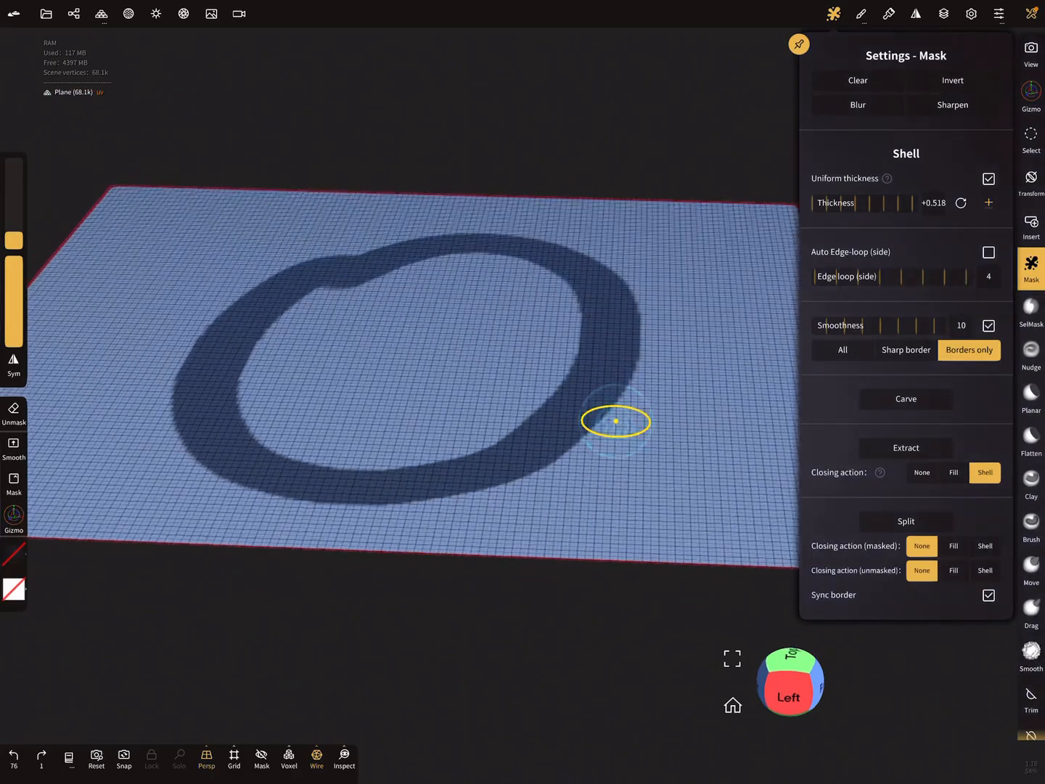
Step: Extract and undo the ring, then Split the plane with closing set to None
{"action": "left_click", "coordinate": [905, 448]}
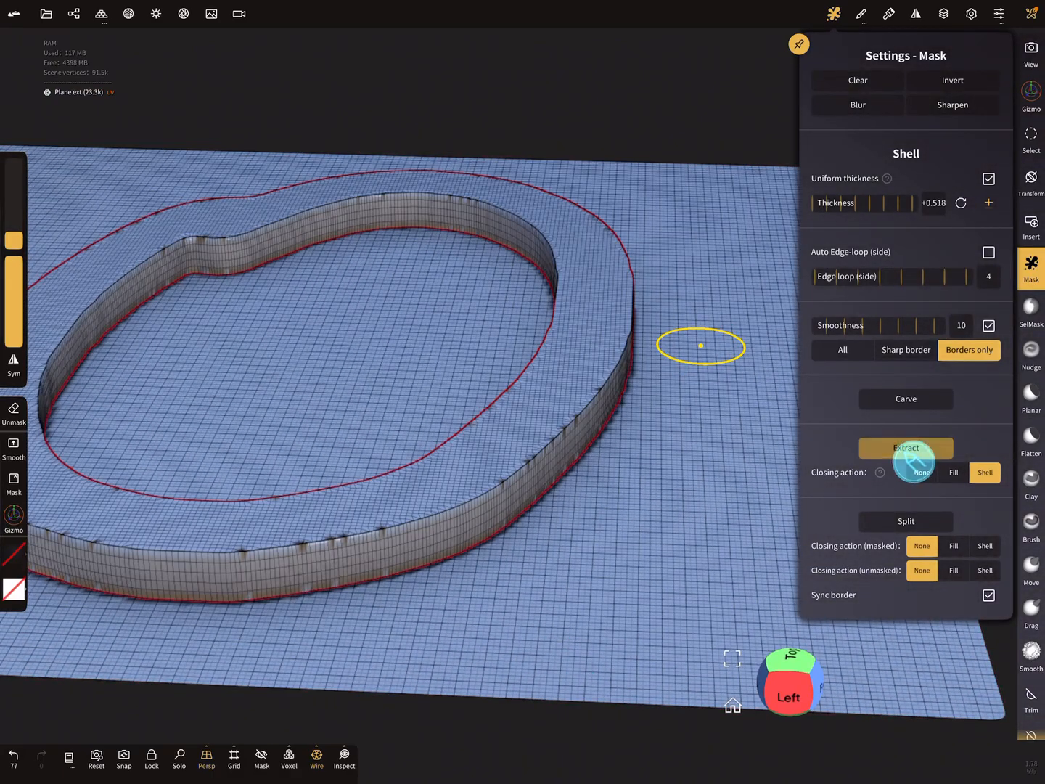
{"action": "left_click", "coordinate": [905, 448]}
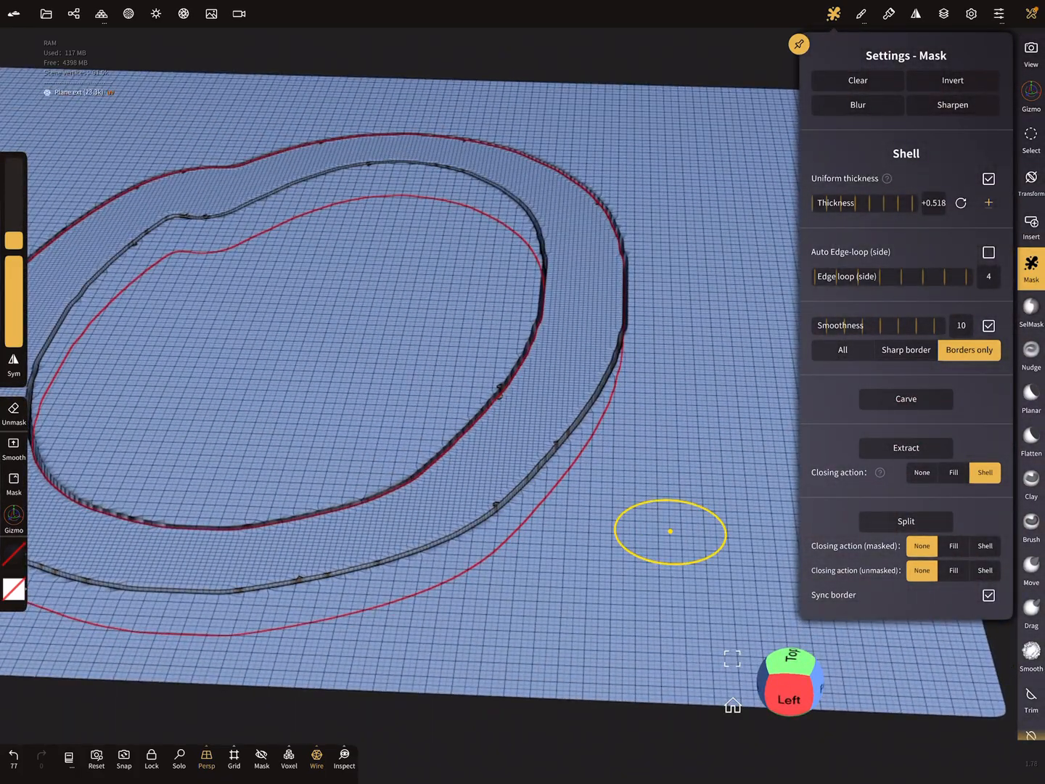
{"action": "left_click", "coordinate": [842, 349]}
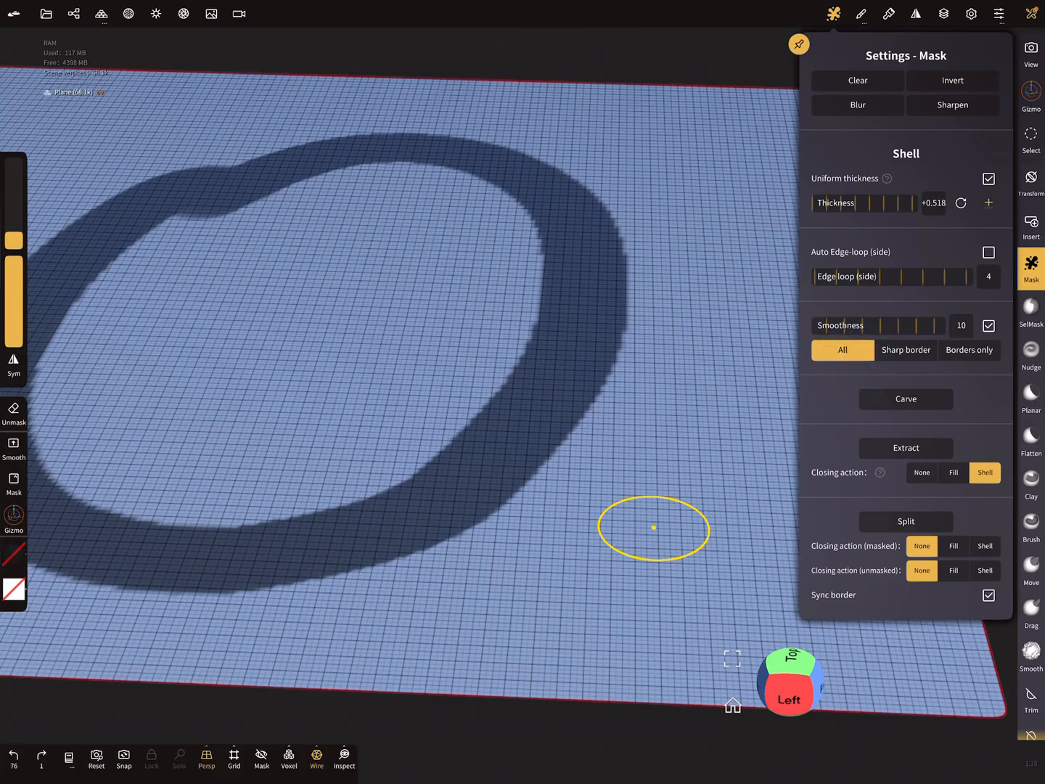
{"action": "left_click", "coordinate": [905, 447]}
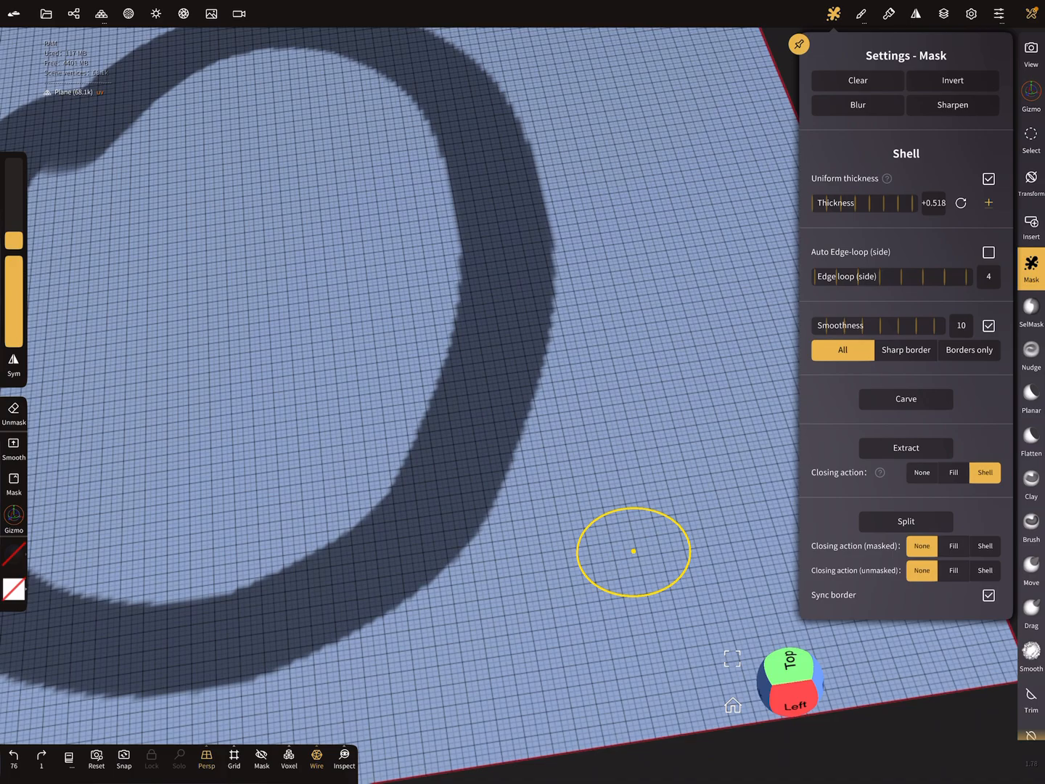
{"action": "left_click", "coordinate": [905, 349]}
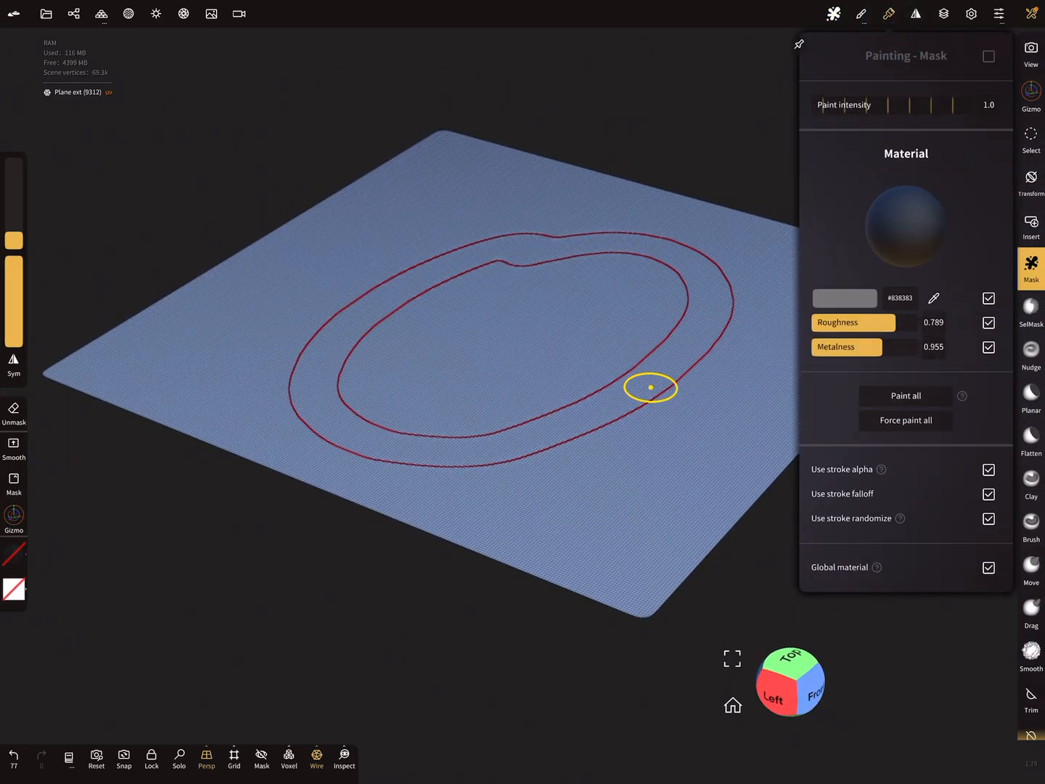
Step: Give the split-off ring a deep blue material colour (#393fd5)
{"action": "left_click", "coordinate": [844, 298]}
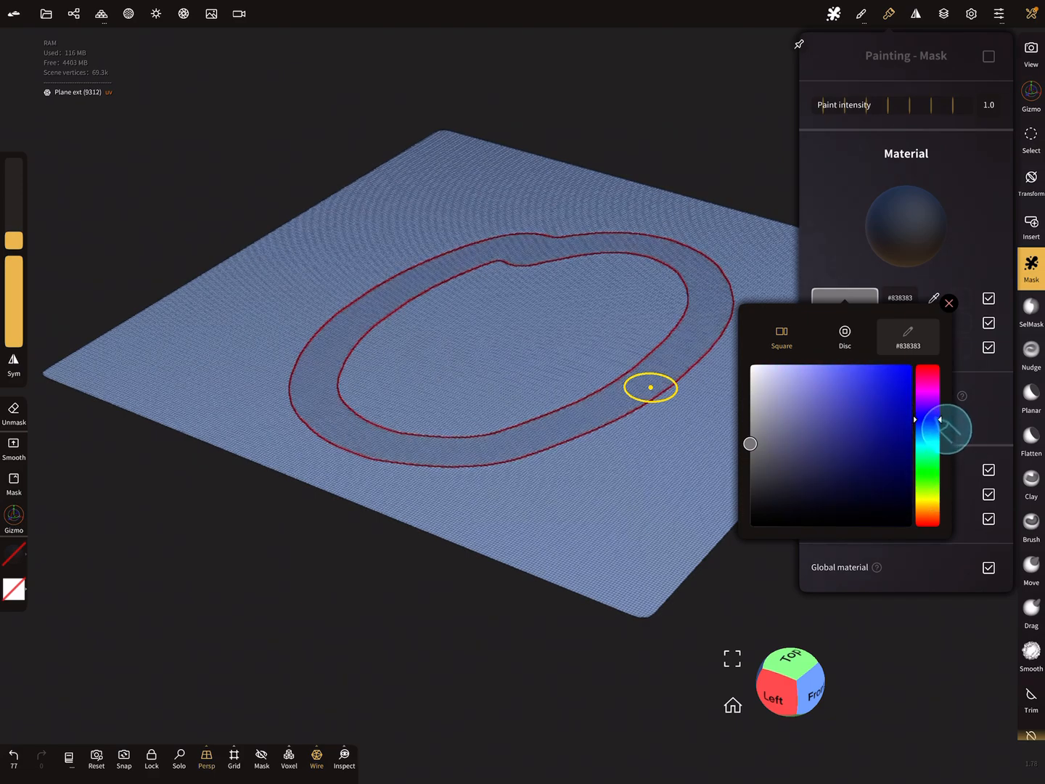
{"action": "left_click", "coordinate": [948, 302]}
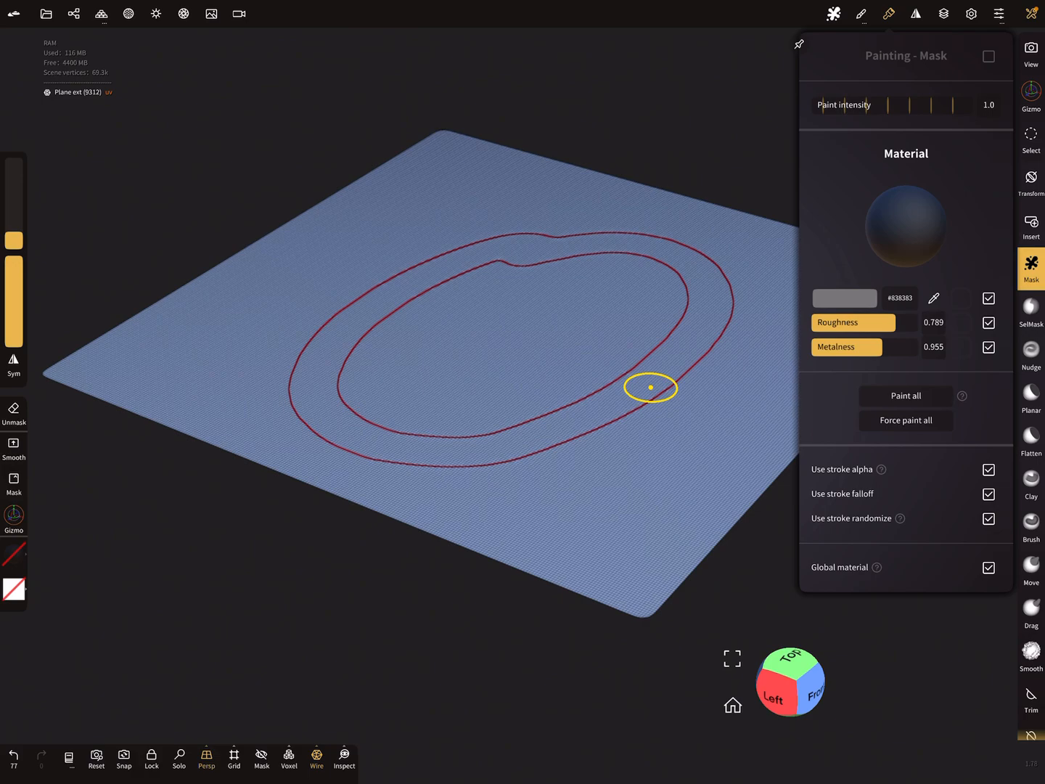
{"action": "left_click", "coordinate": [844, 299]}
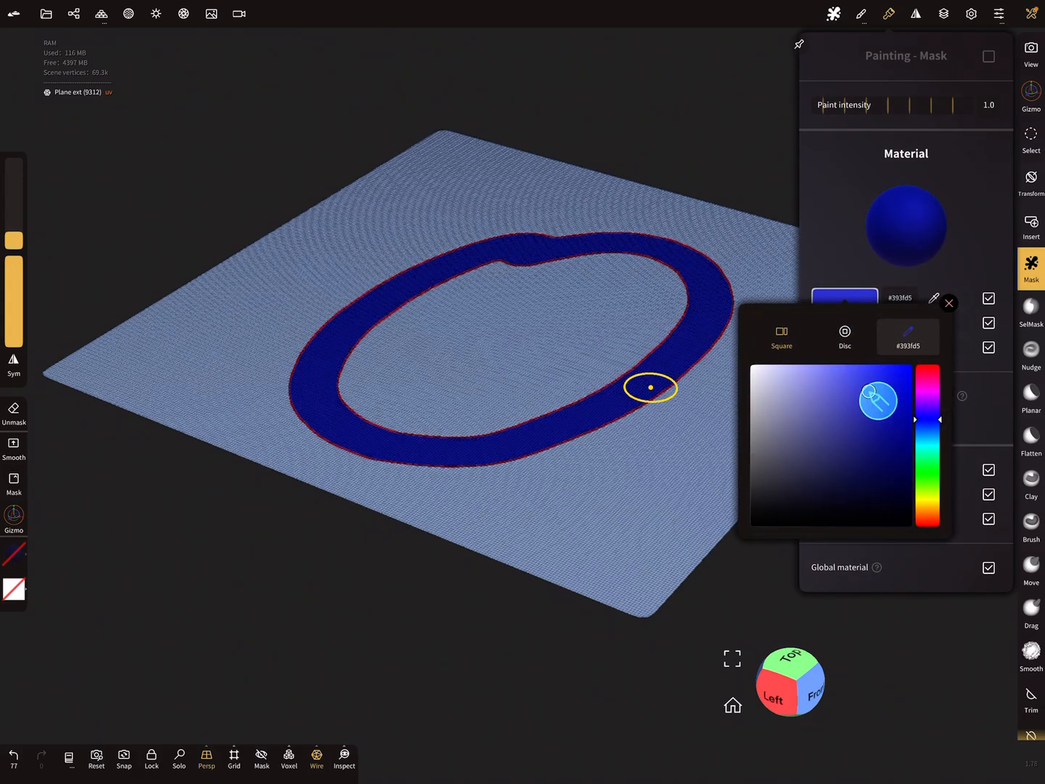
{"action": "left_click", "coordinate": [949, 303]}
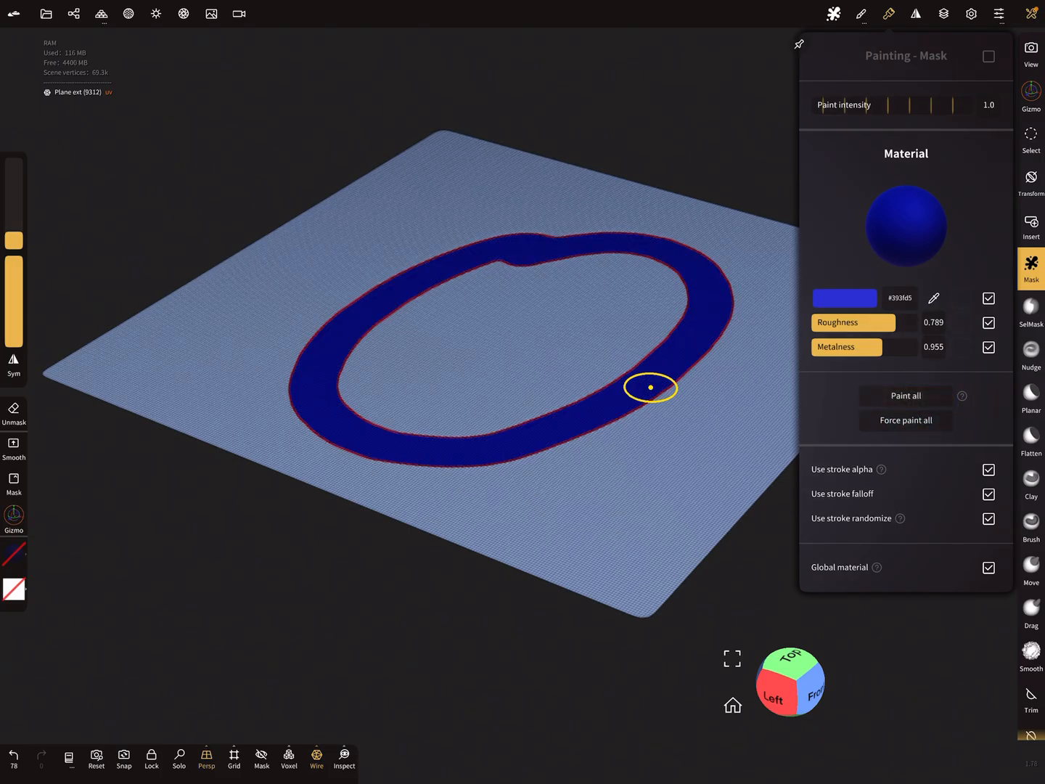
{"action": "left_click", "coordinate": [1003, 47]}
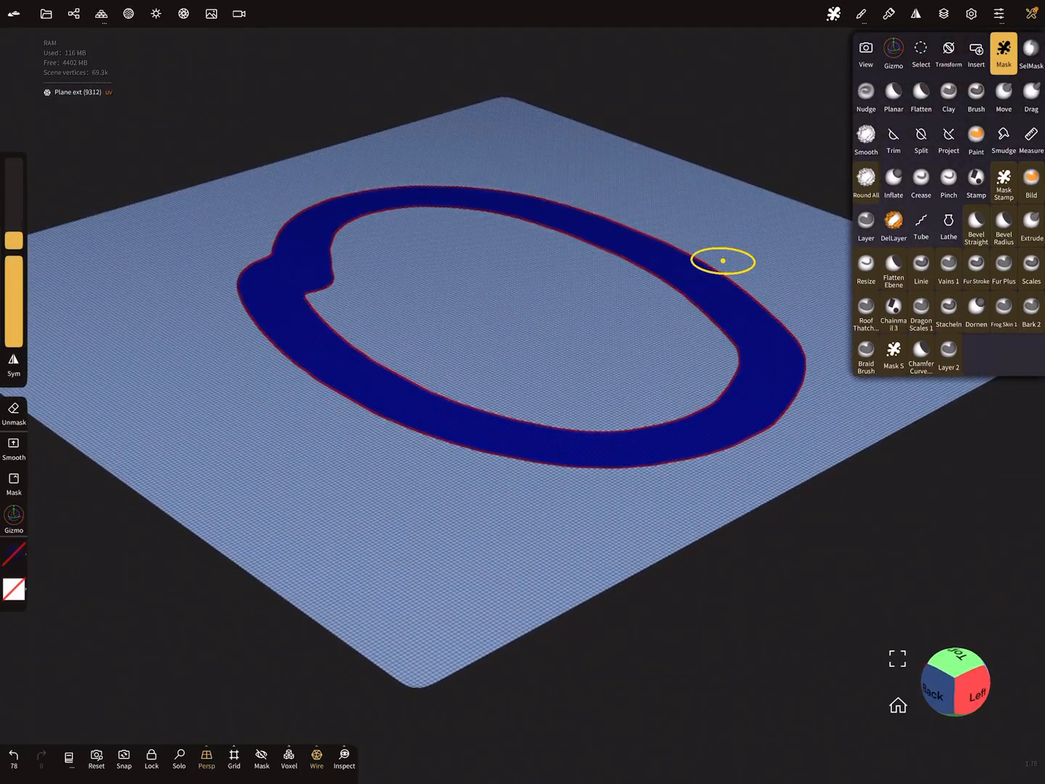
Step: Multi-select the Plane ext ring and the Plane in the Scene panel
{"action": "left_click", "coordinate": [73, 13]}
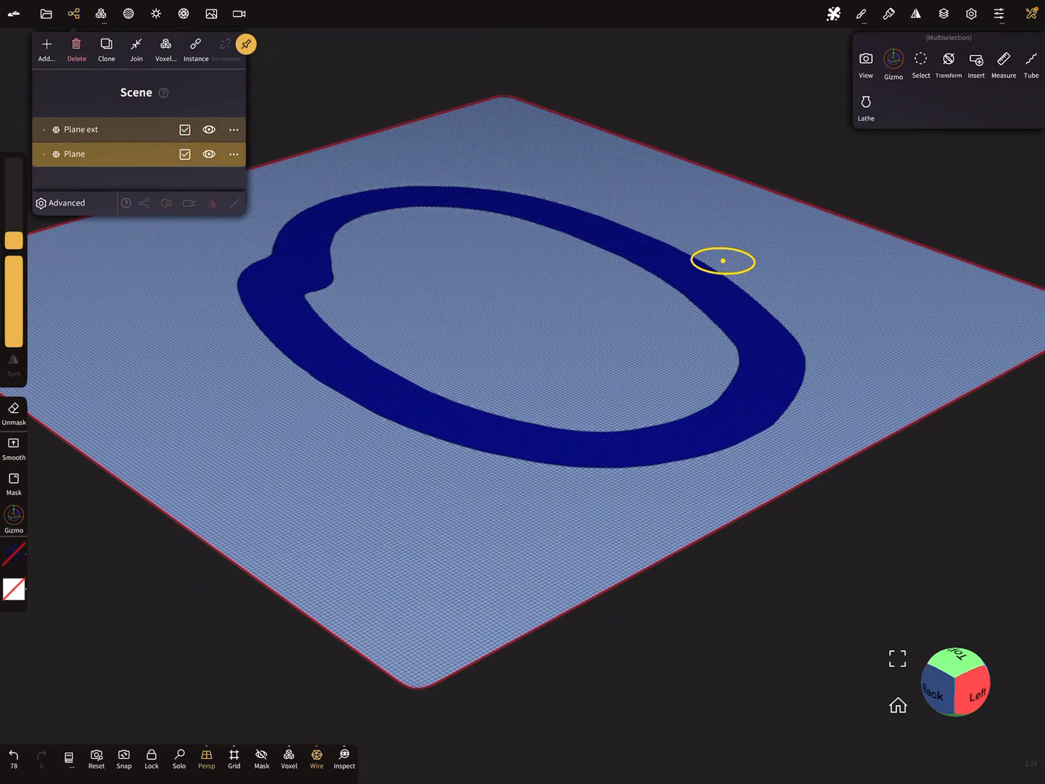
{"action": "left_click", "coordinate": [1003, 55]}
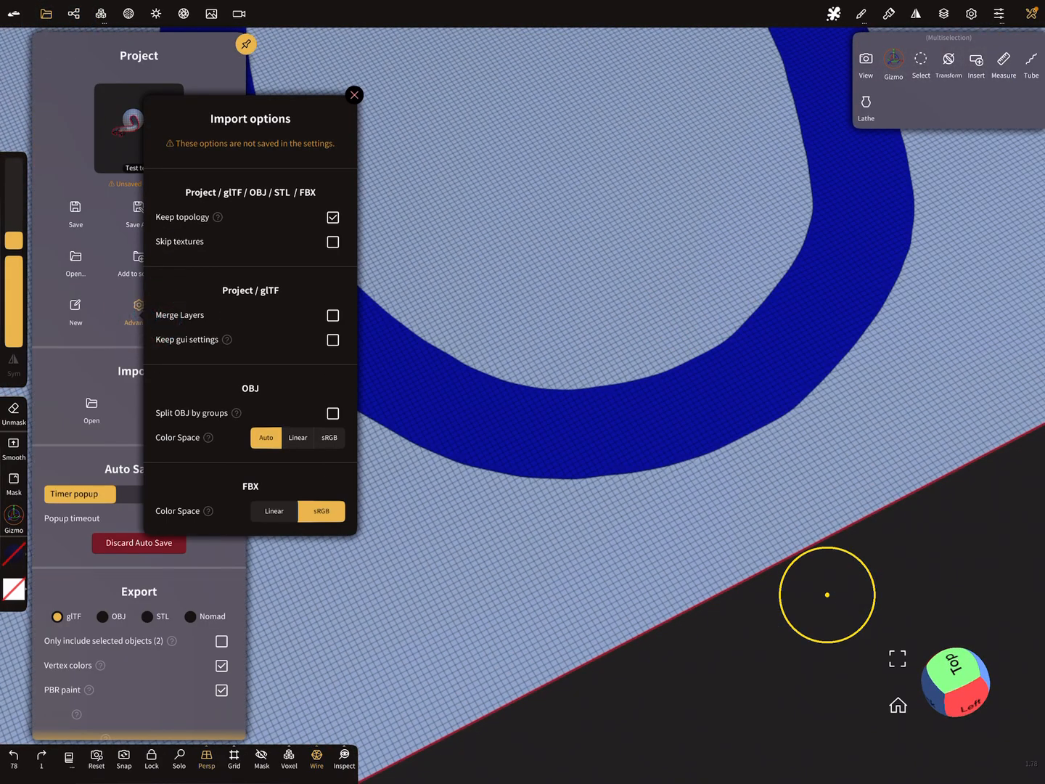
Step: Close Import options, cancel the autosave popup, and reopen the project import options
{"action": "left_click", "coordinate": [354, 95]}
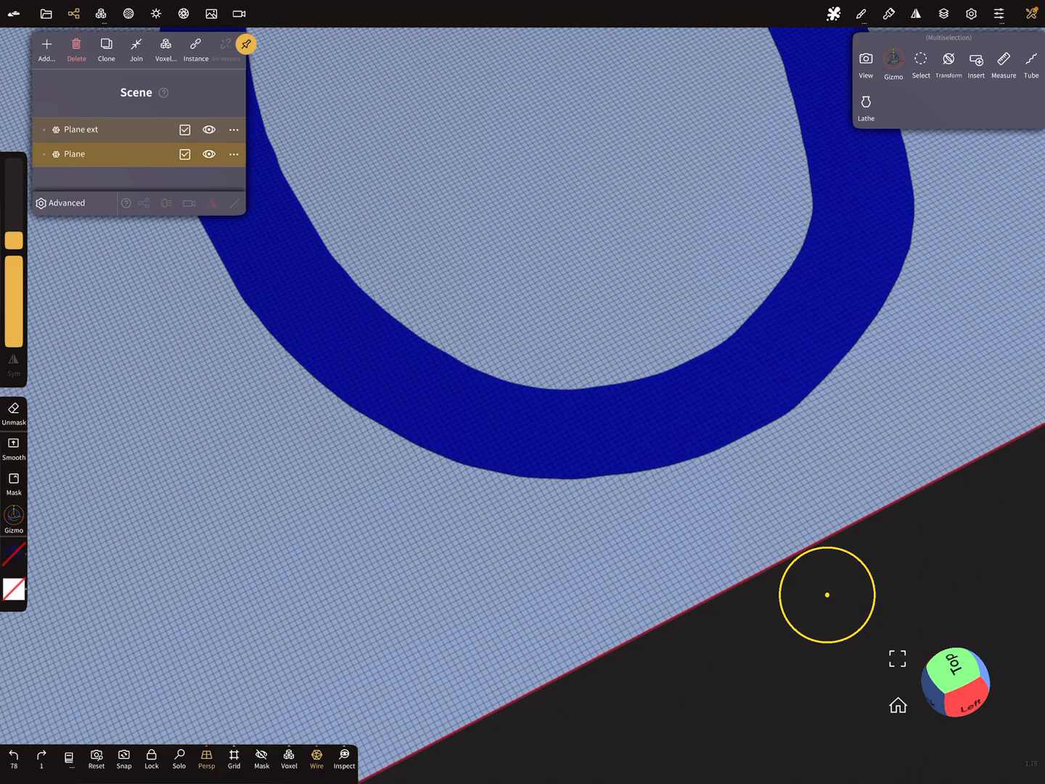
{"action": "left_click", "coordinate": [1003, 54]}
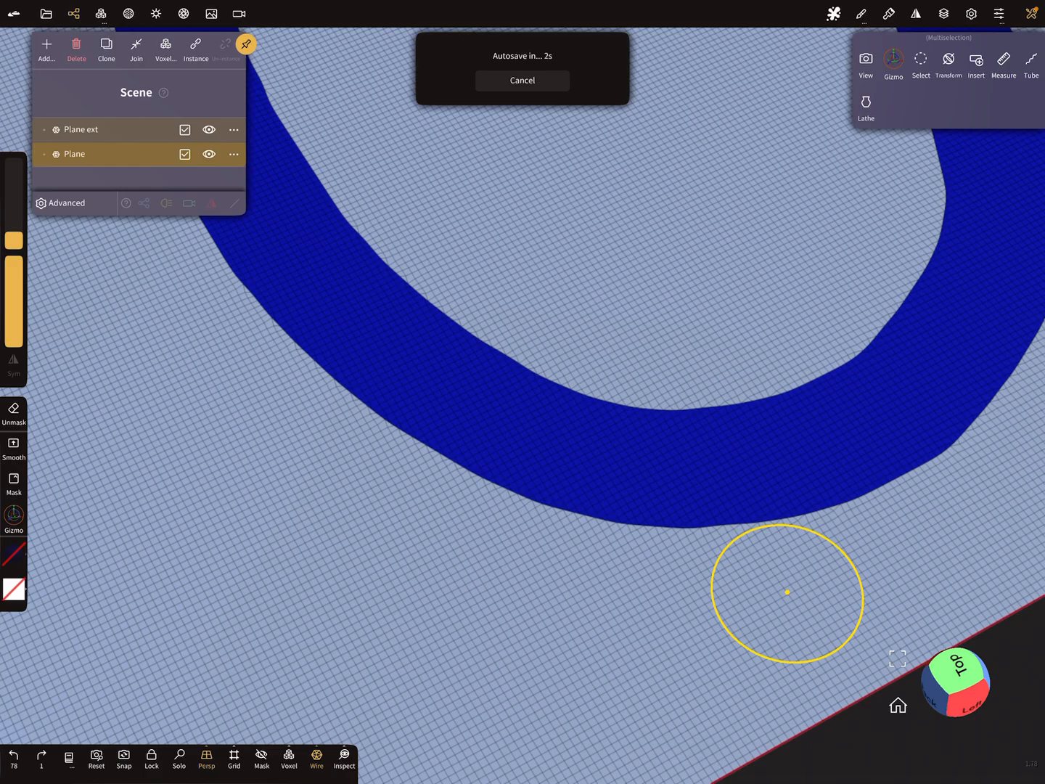
{"action": "left_click", "coordinate": [45, 14]}
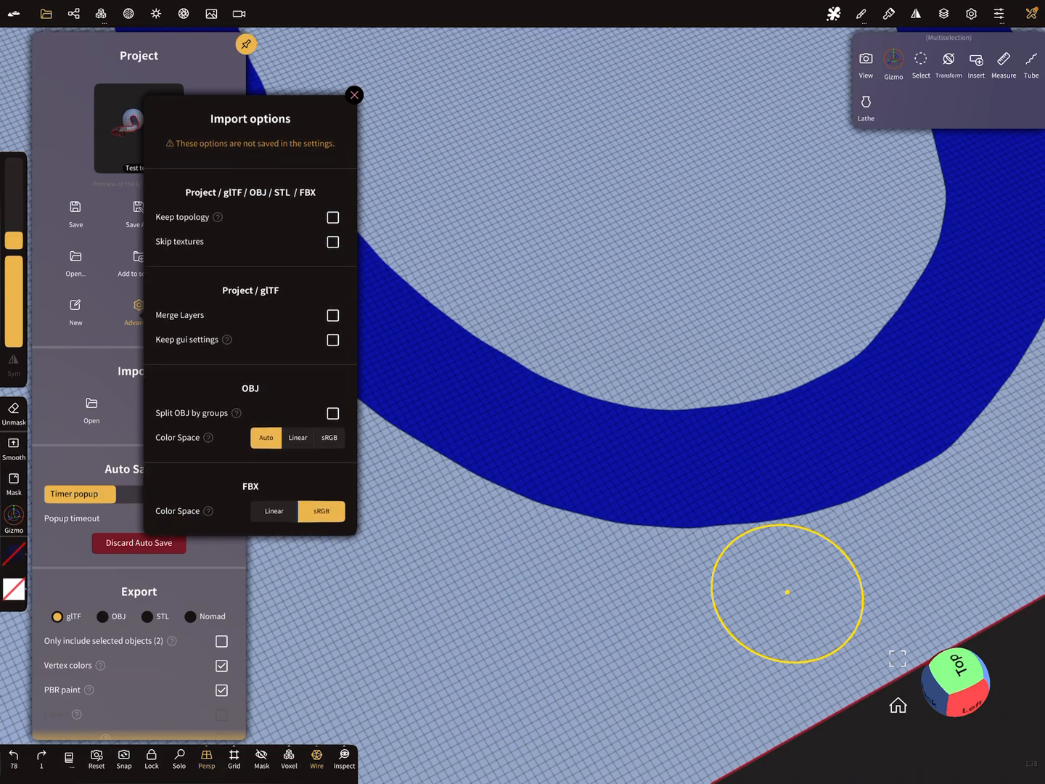
Step: Enable Keep topology, then join the blue ring and plane into one Plane
{"action": "left_click", "coordinate": [333, 217]}
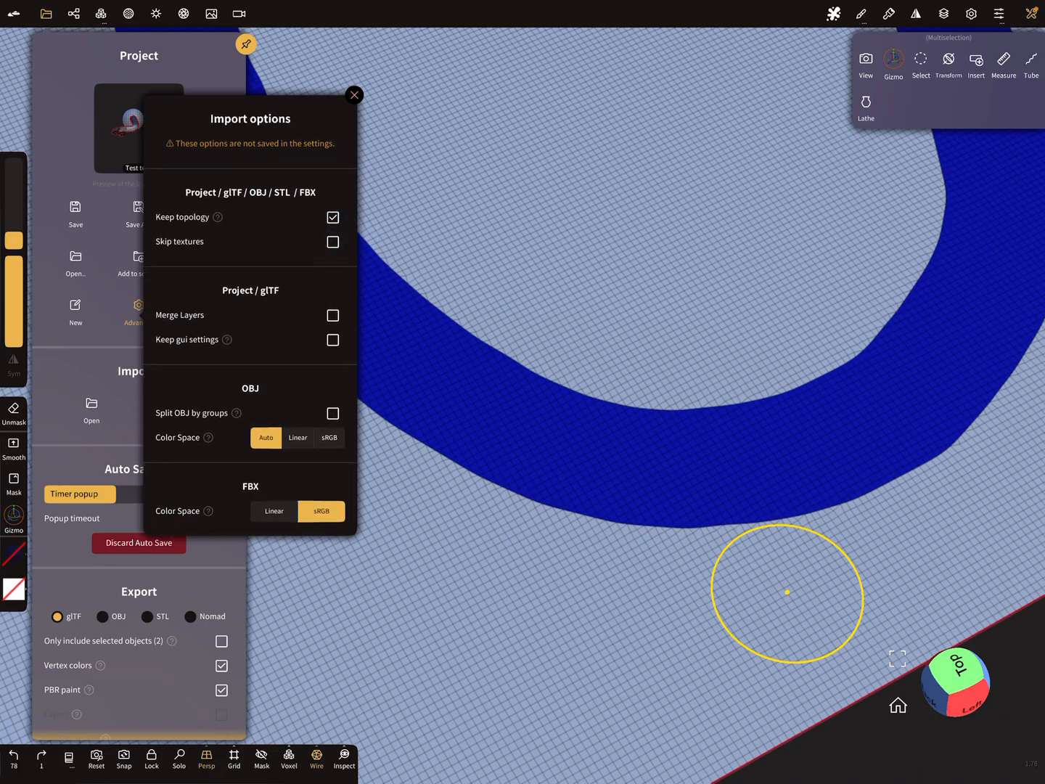
{"action": "left_click", "coordinate": [354, 95]}
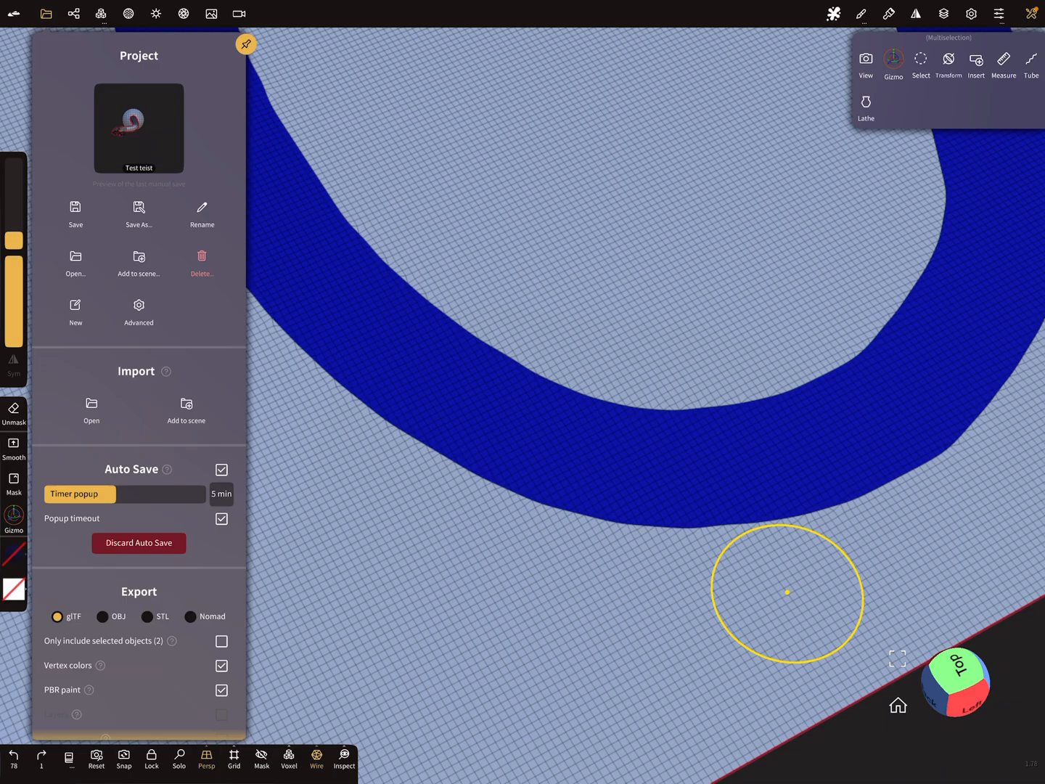
{"action": "left_click", "coordinate": [73, 13]}
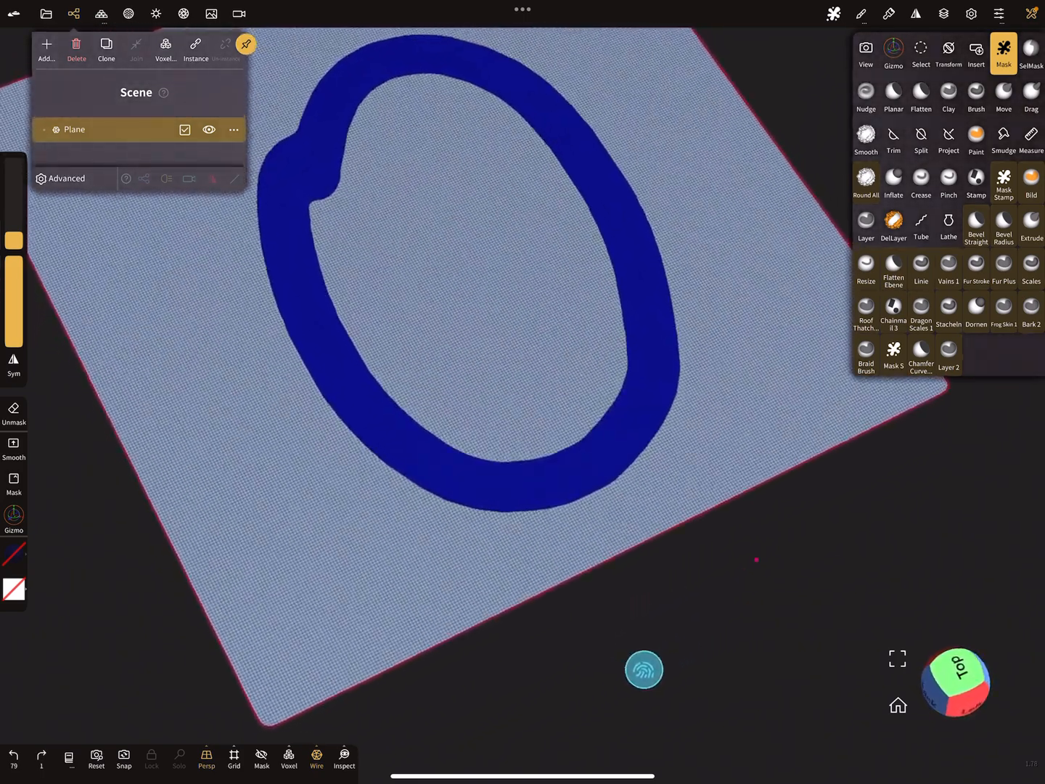
Step: Separate the joined Plane into Plane 1, 2 and 3, then select Plane 3
{"action": "left_click", "coordinate": [233, 130]}
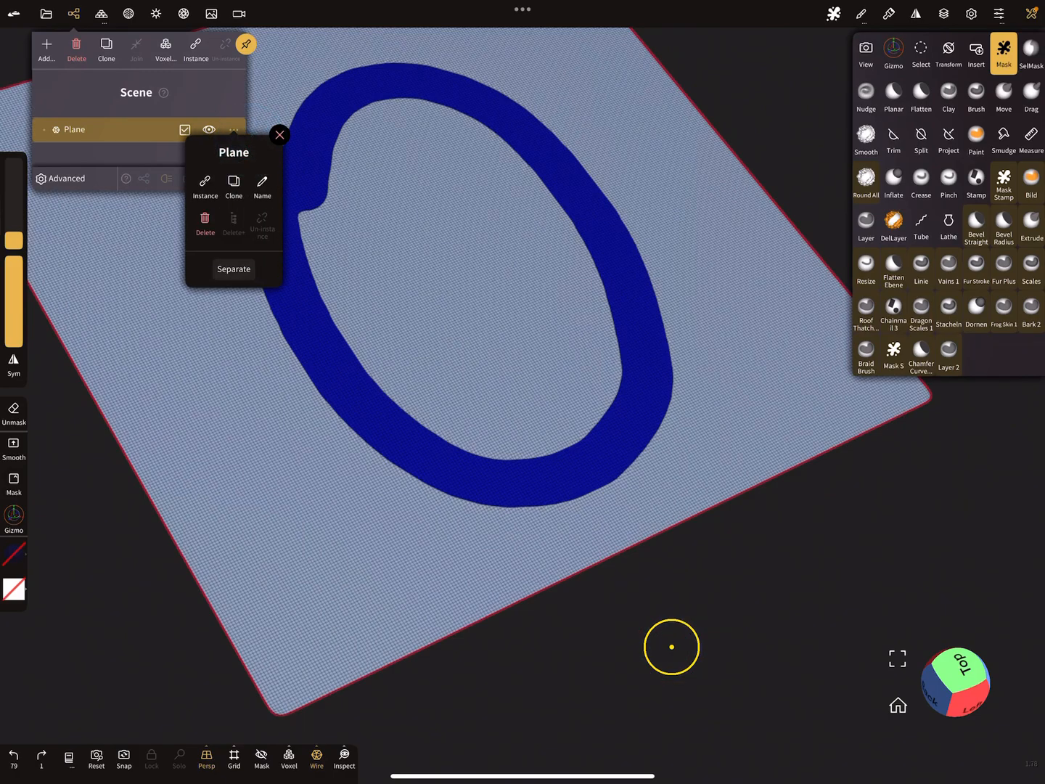
{"action": "left_click", "coordinate": [234, 269]}
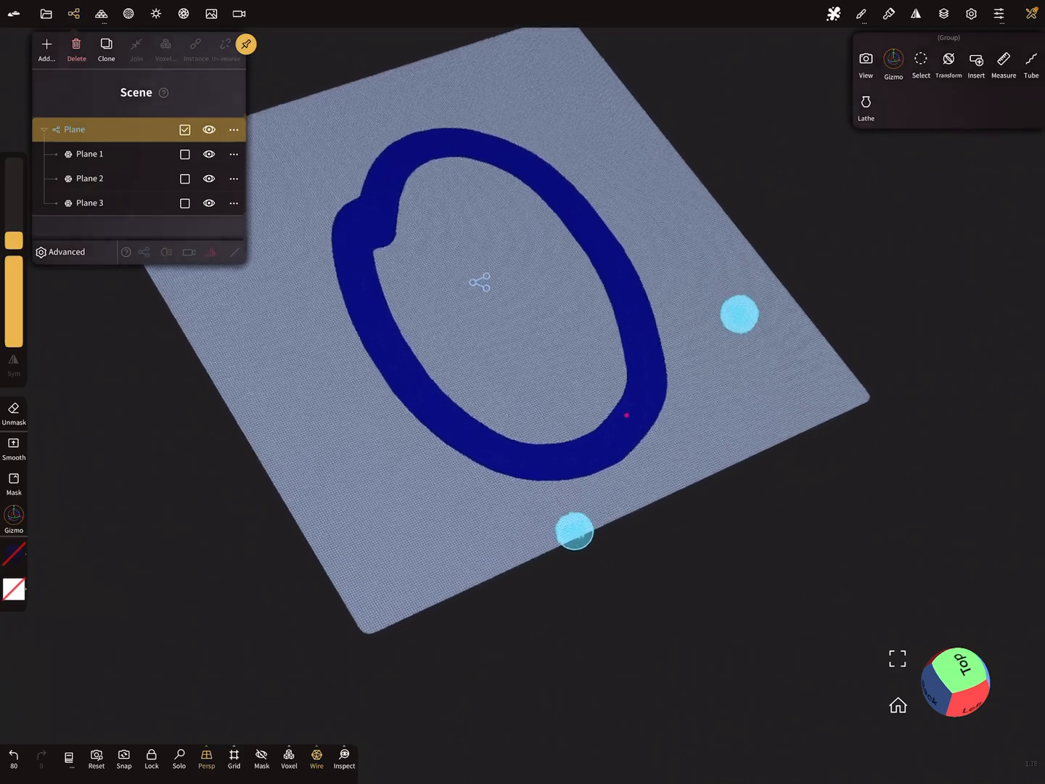
{"action": "left_click", "coordinate": [1002, 51]}
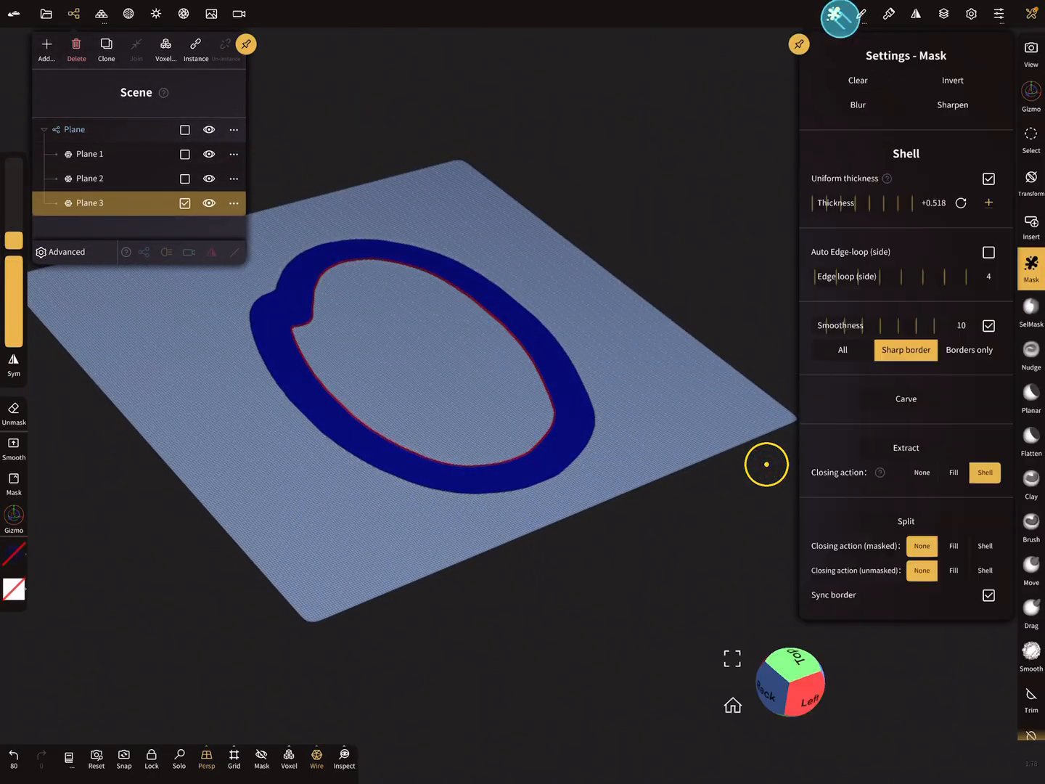
{"action": "left_click", "coordinate": [839, 13]}
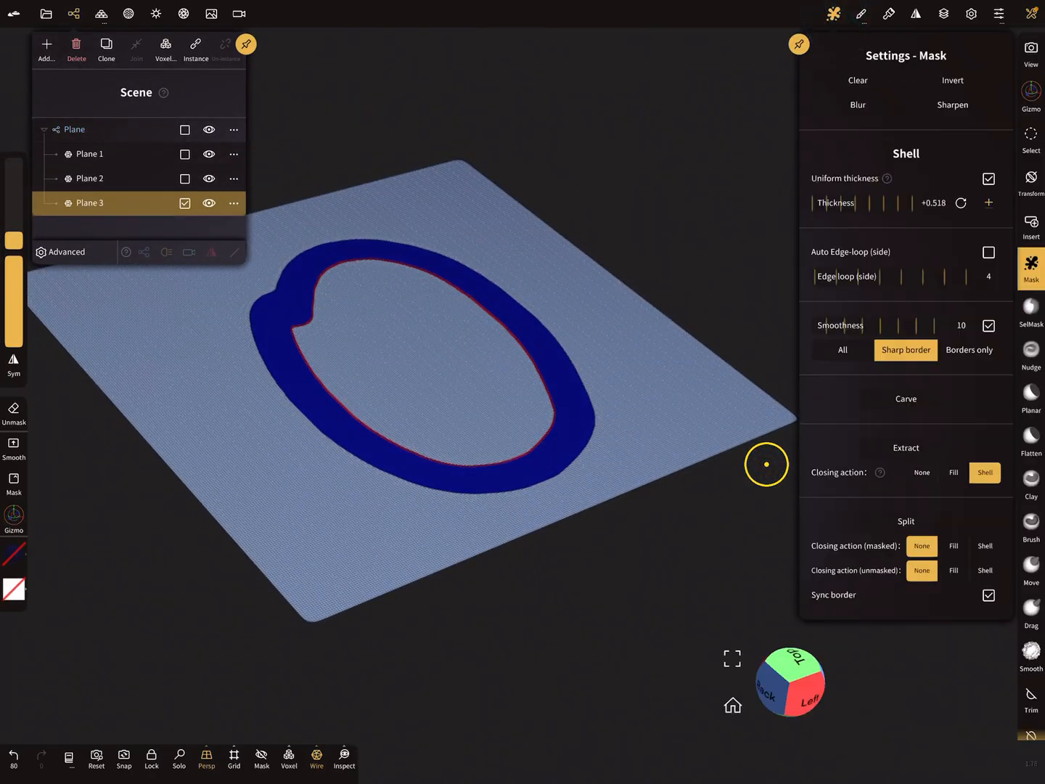